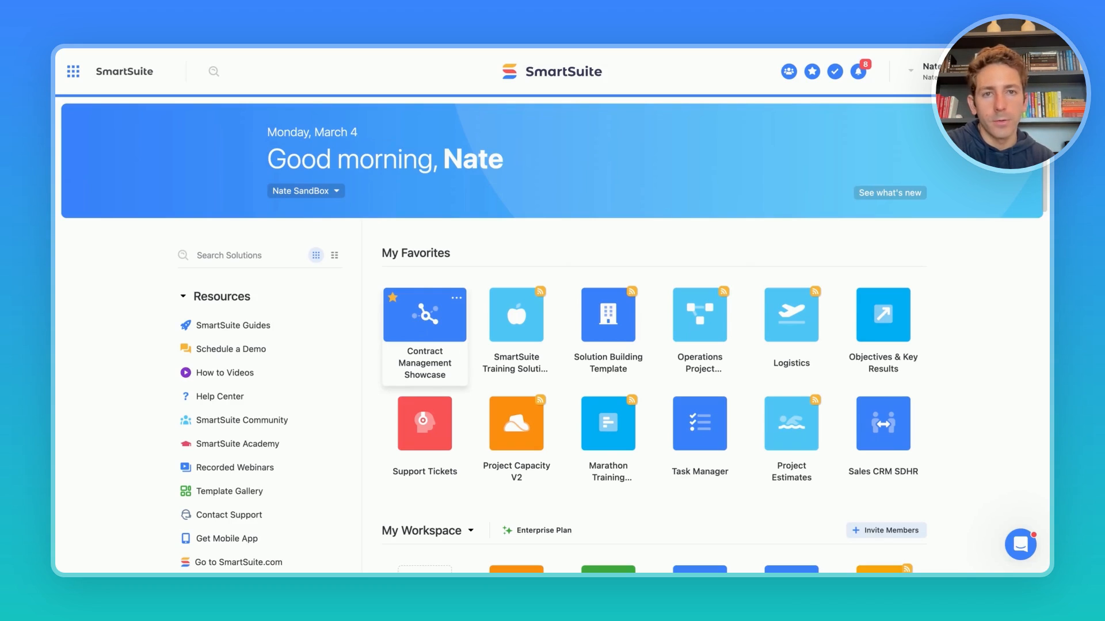
# Step: Open the Contract Management Showcase solution from My Favorites
pyautogui.click(425, 314)
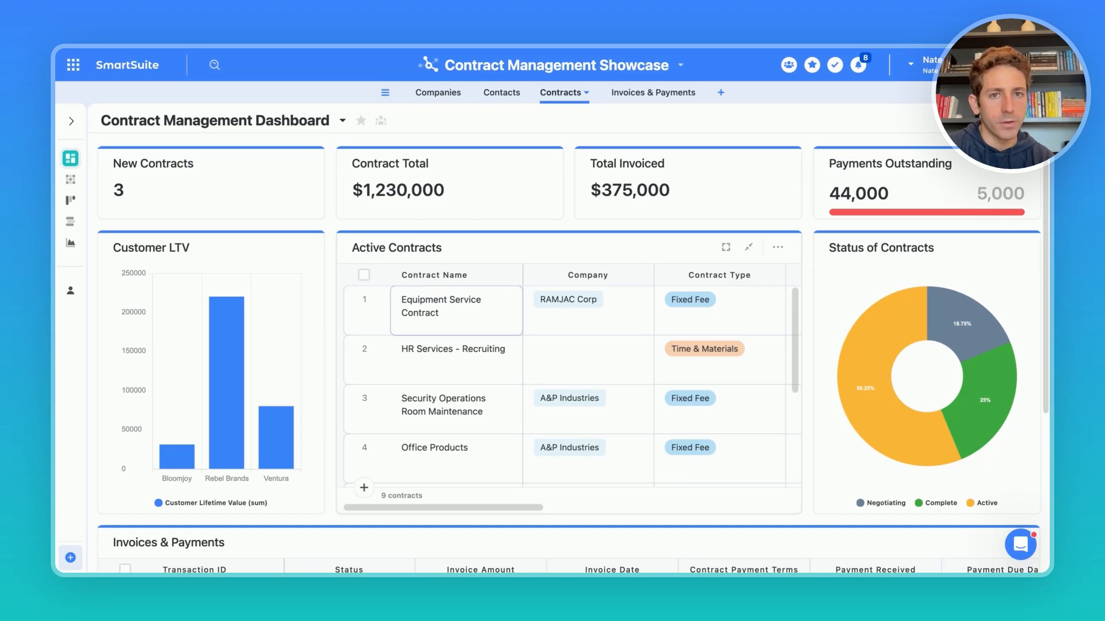
pyautogui.scroll(-3)
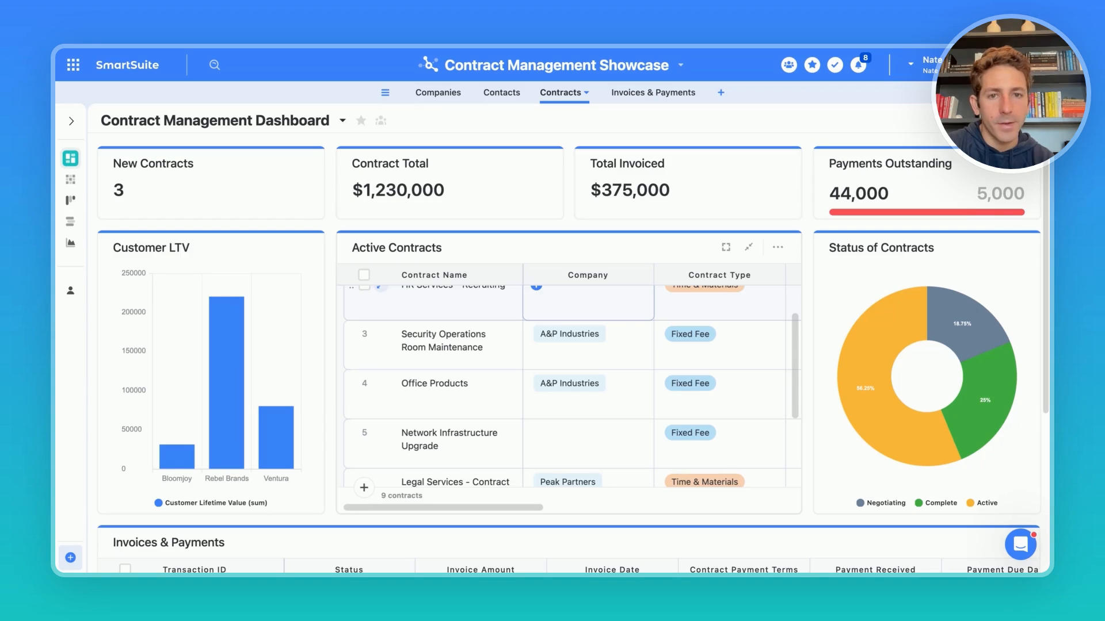
pyautogui.scroll(3)
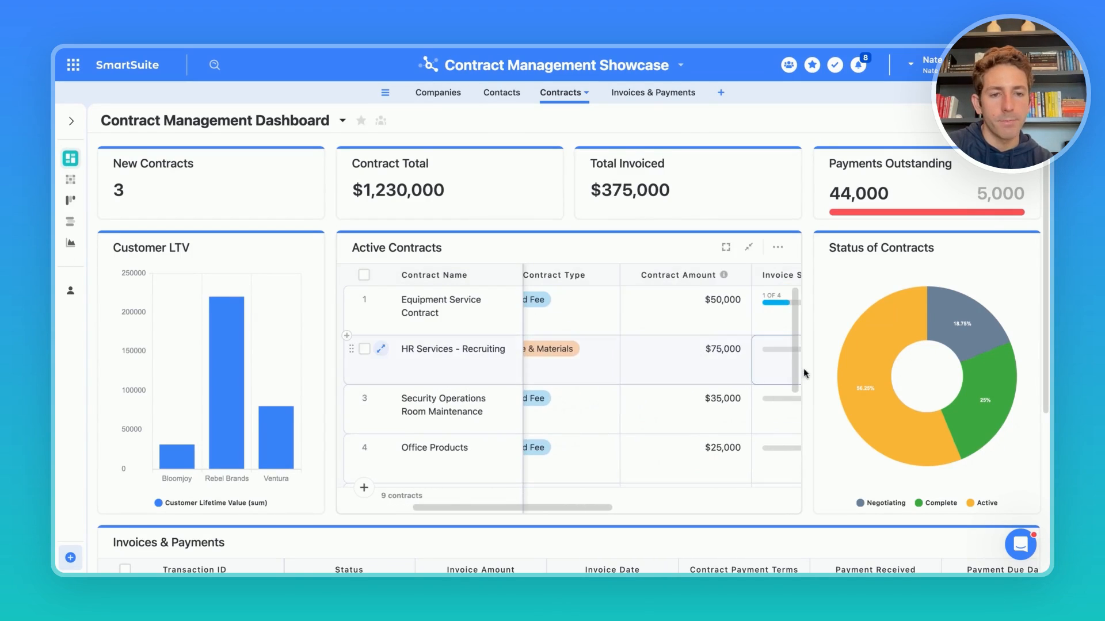
pyautogui.scroll(-3)
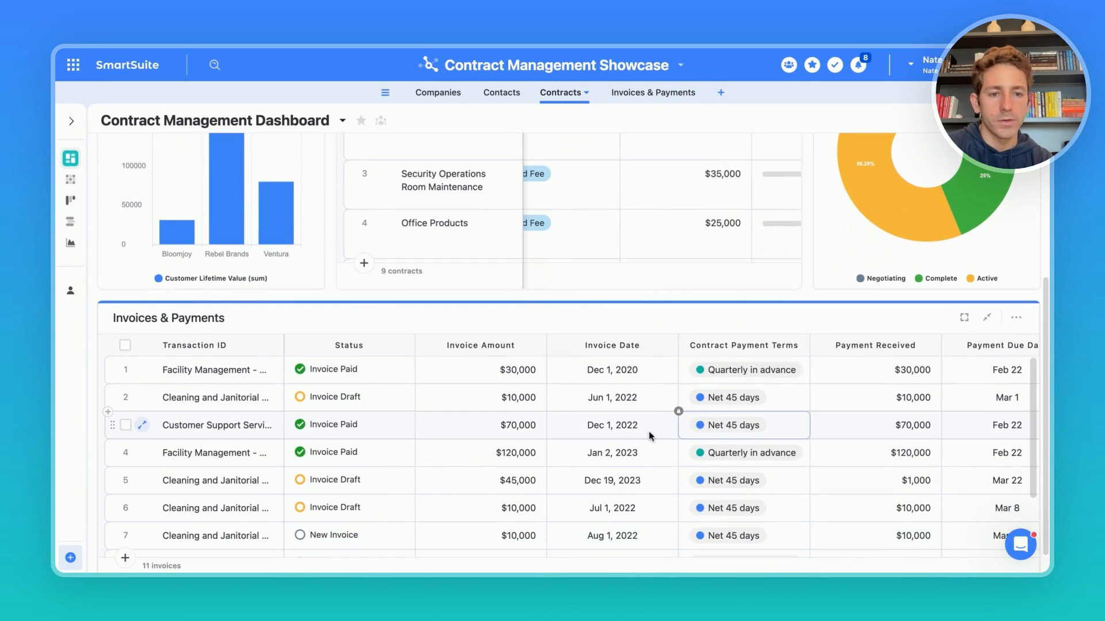
pyautogui.scroll(-3)
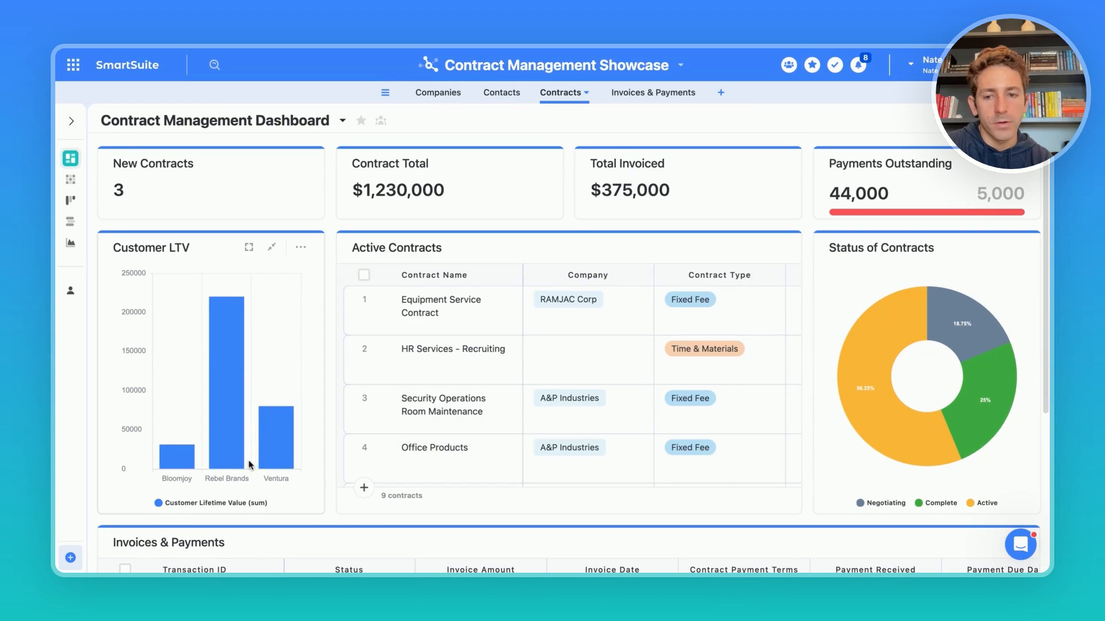
pyautogui.moveTo(280, 455)
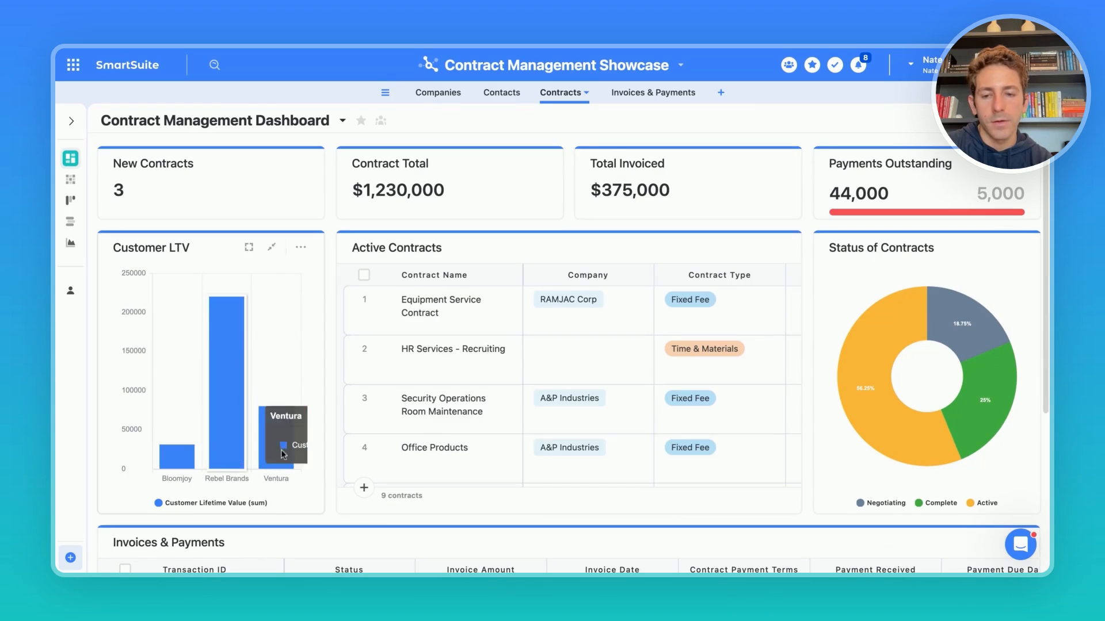
pyautogui.moveTo(313, 476)
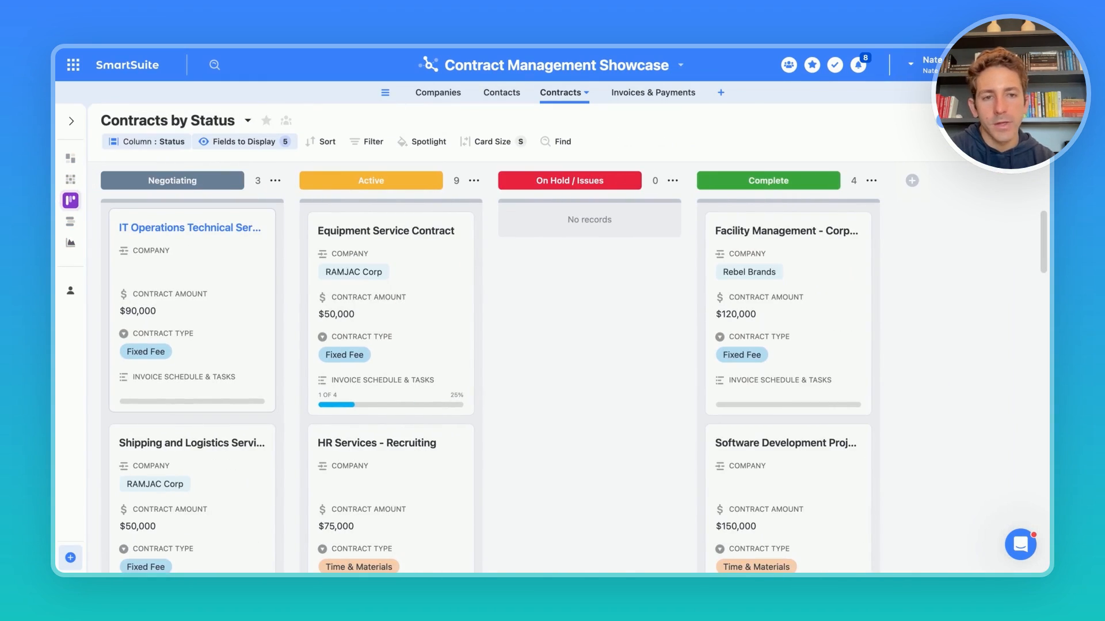
pyautogui.moveTo(392, 287)
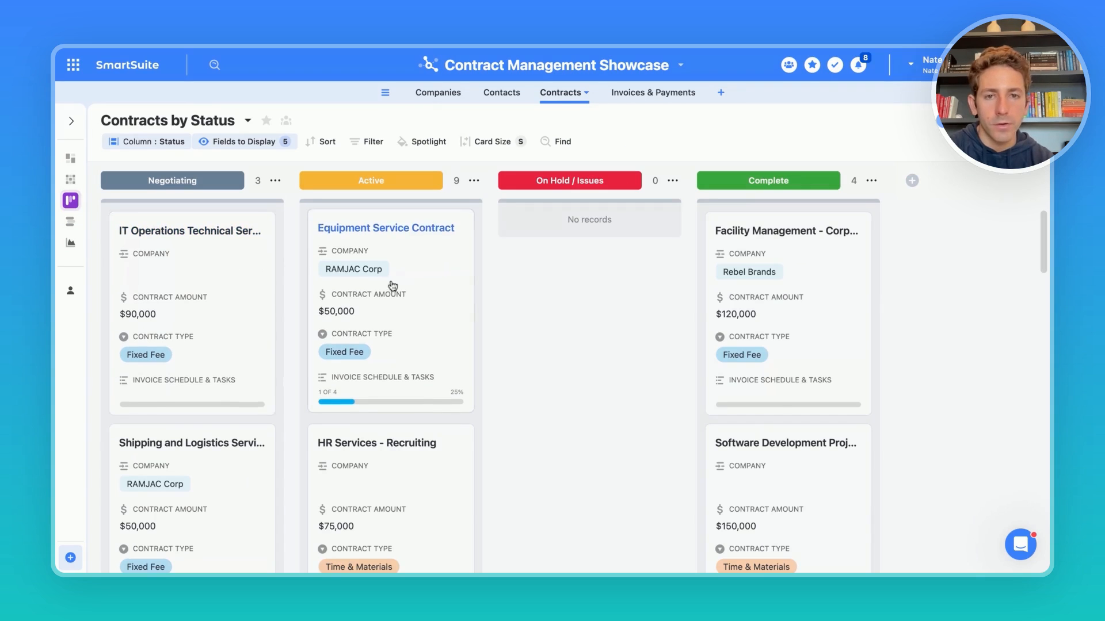
# Step: Open the IT Operations Technical Services contract card from the Contracts by Status board
pyautogui.click(189, 230)
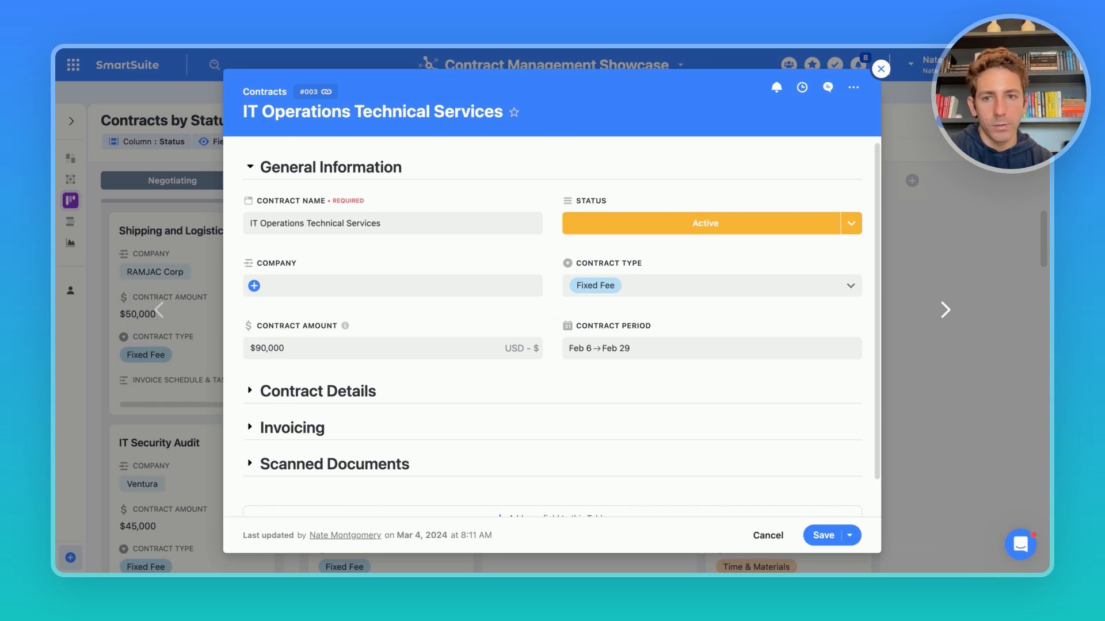
# Step: Review the contract details, move to the next contract record and reach Invoices & Payments
pyautogui.scroll(-3)
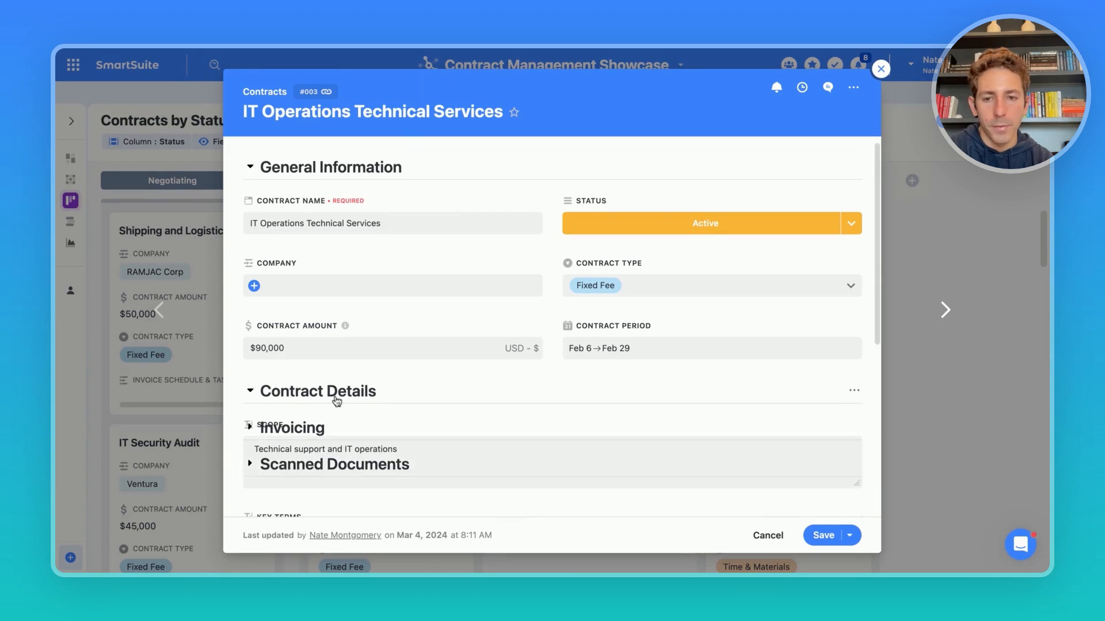
pyautogui.scroll(-3)
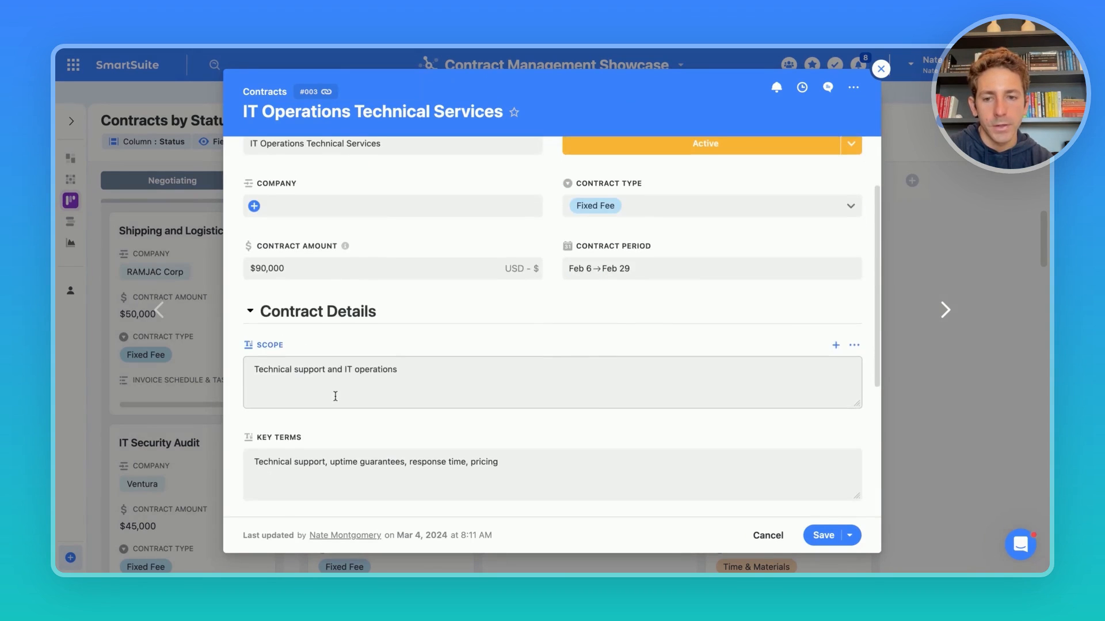
pyautogui.click(945, 309)
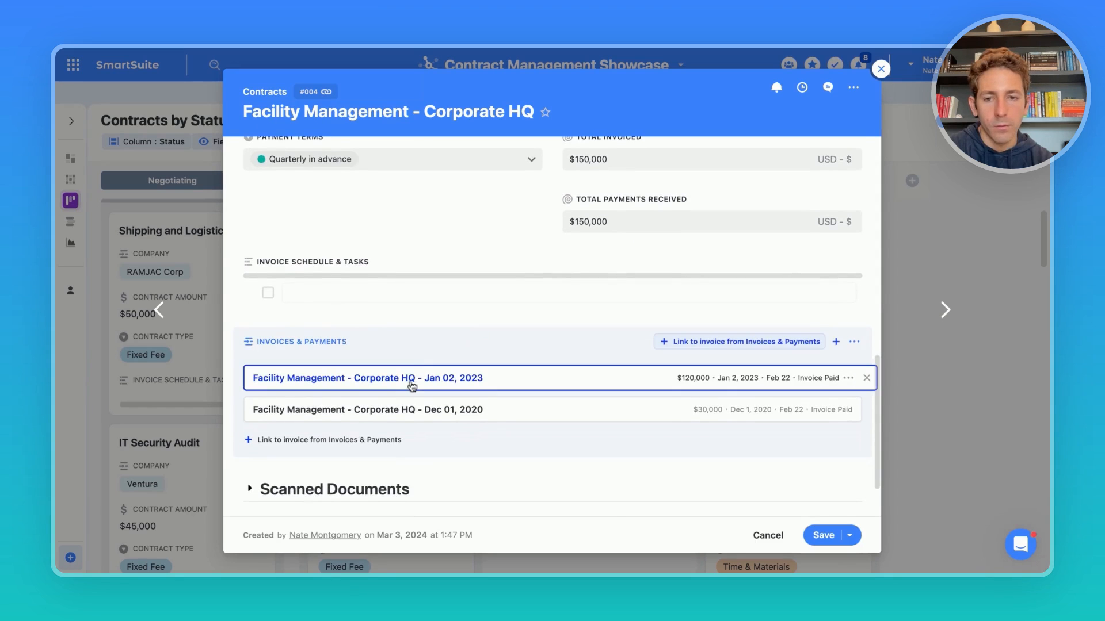
pyautogui.scroll(-3)
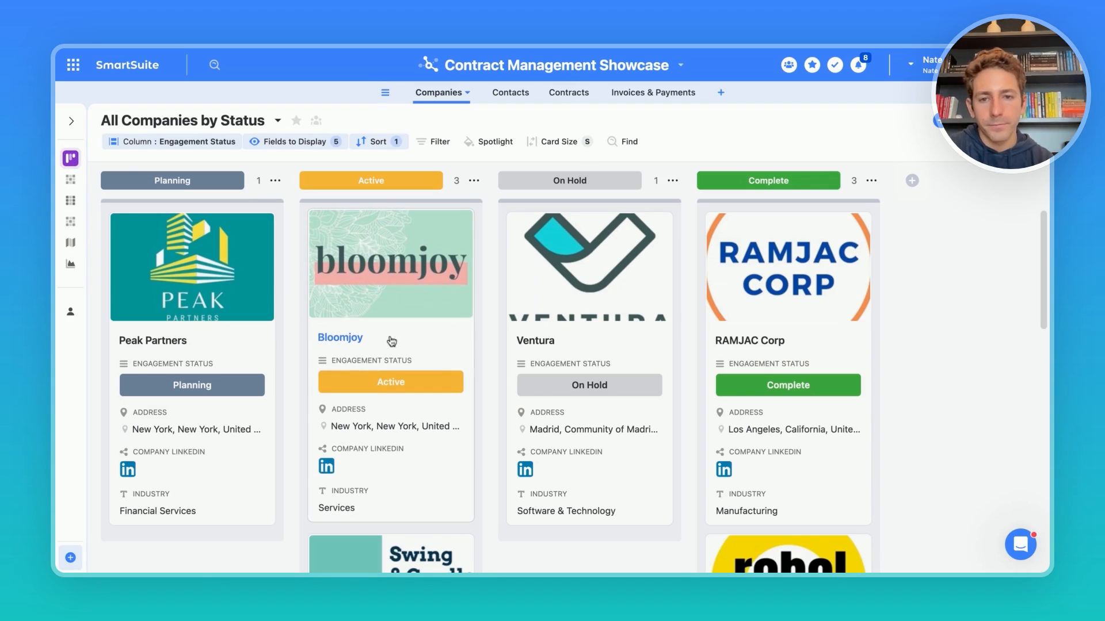
# Step: Open the Bloomjoy company record, review its contacts, contracts and files, and show its Communication Center
pyautogui.click(341, 338)
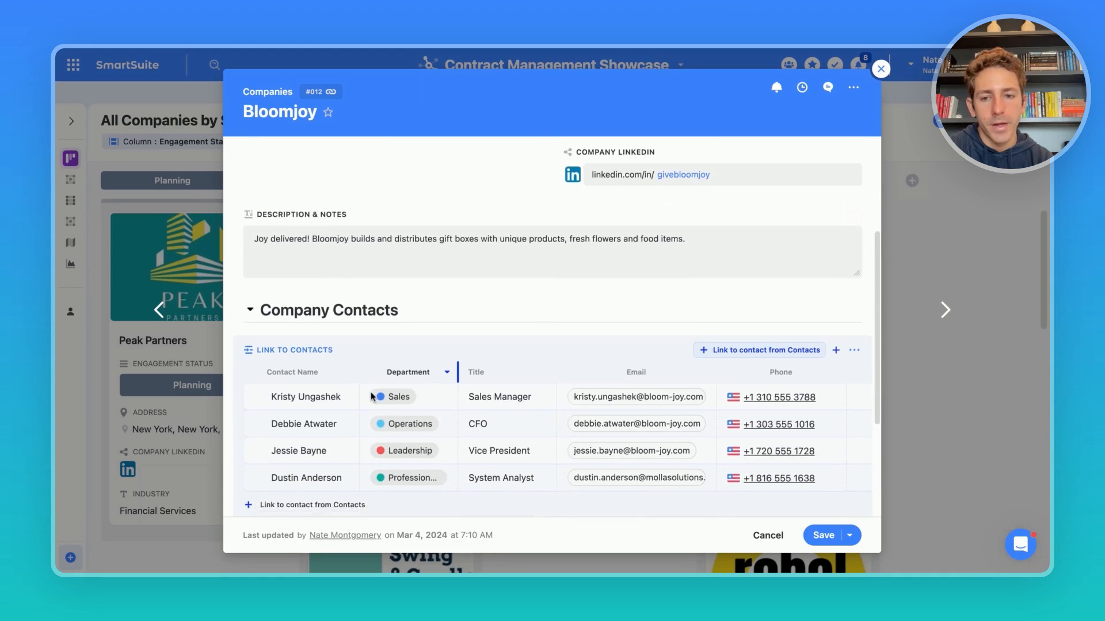
pyautogui.scroll(-3)
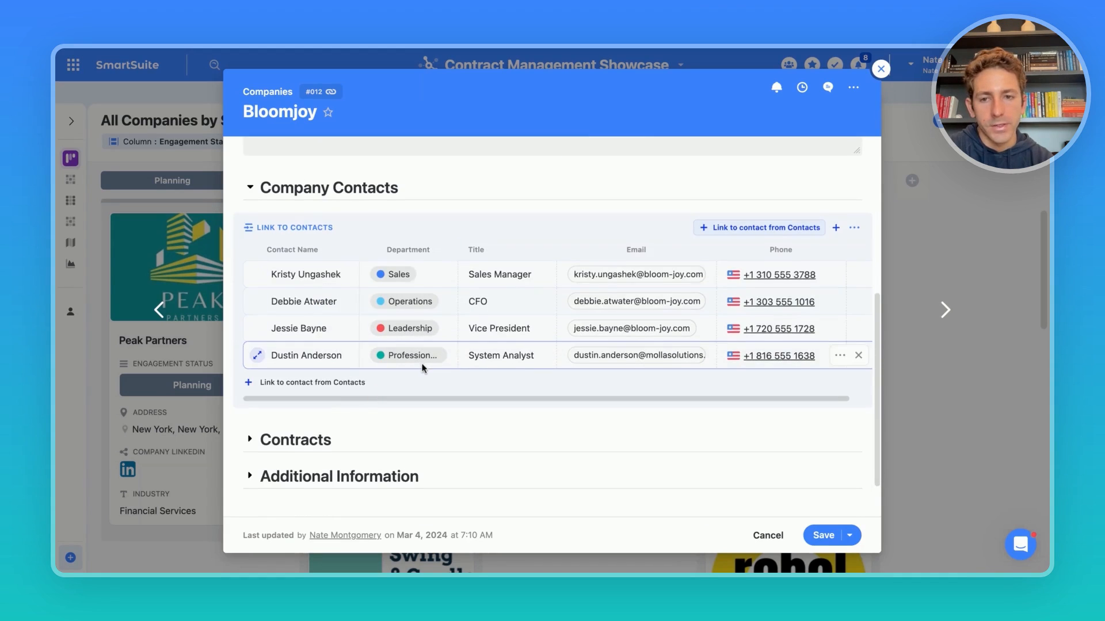
pyautogui.scroll(-3)
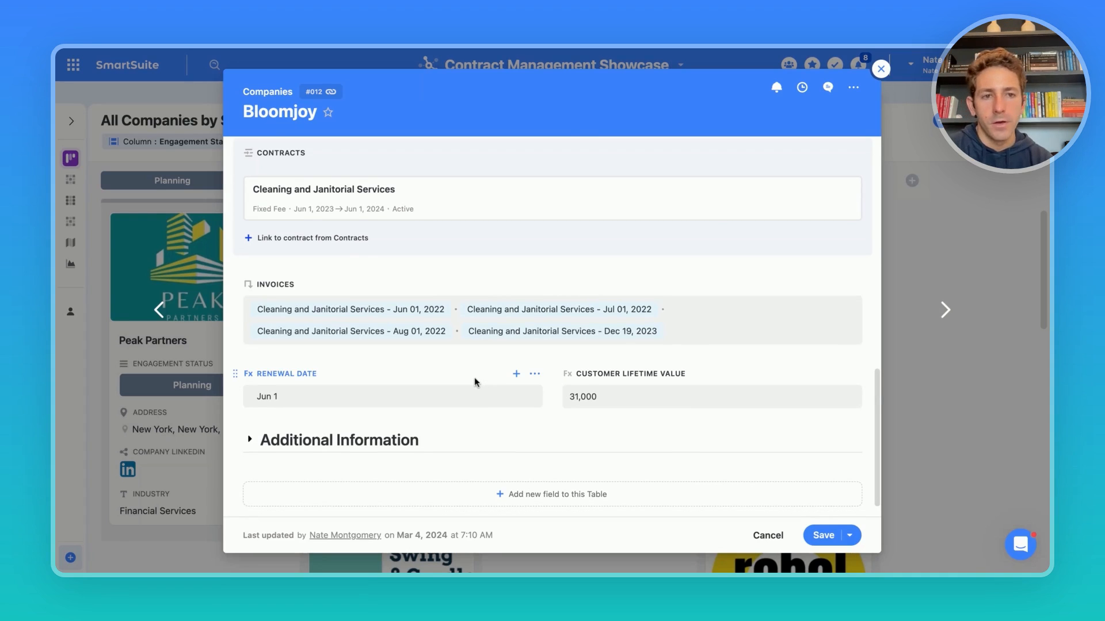
pyautogui.scroll(-3)
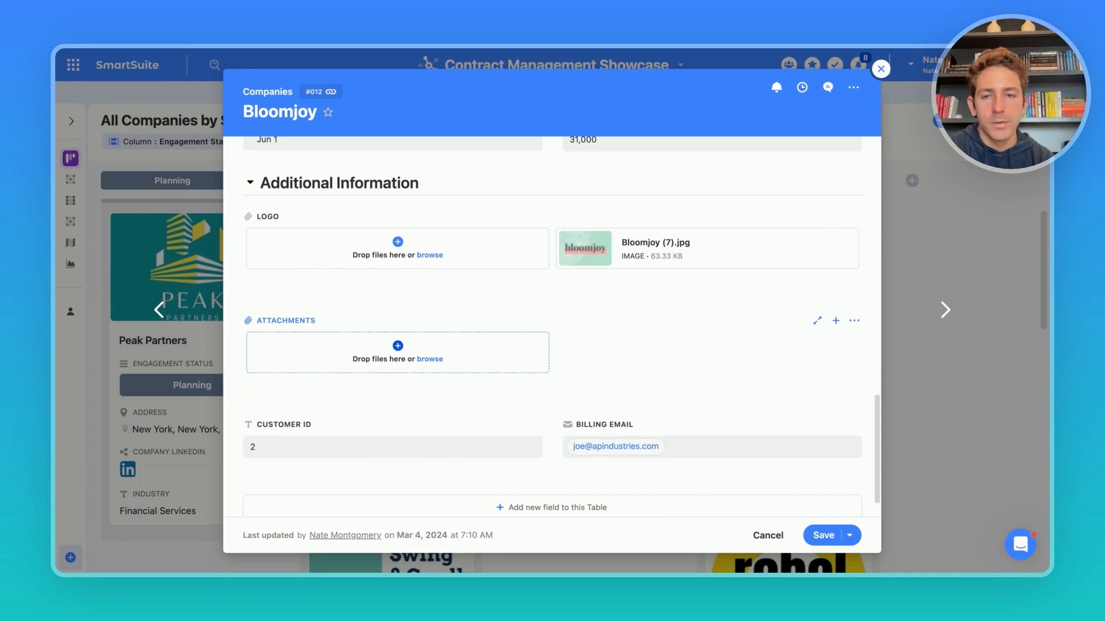
pyautogui.click(827, 86)
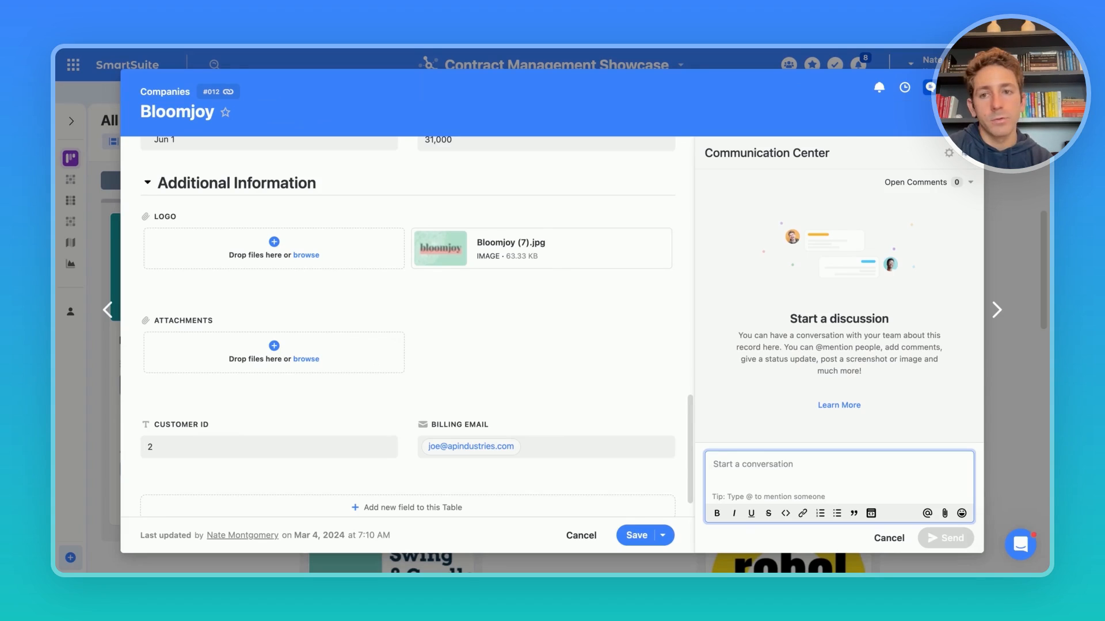
# Step: Start a new email from Bloomjoy's Emails tab, view recipient fields, discard the draft and reach Company Contacts
pyautogui.click(795, 174)
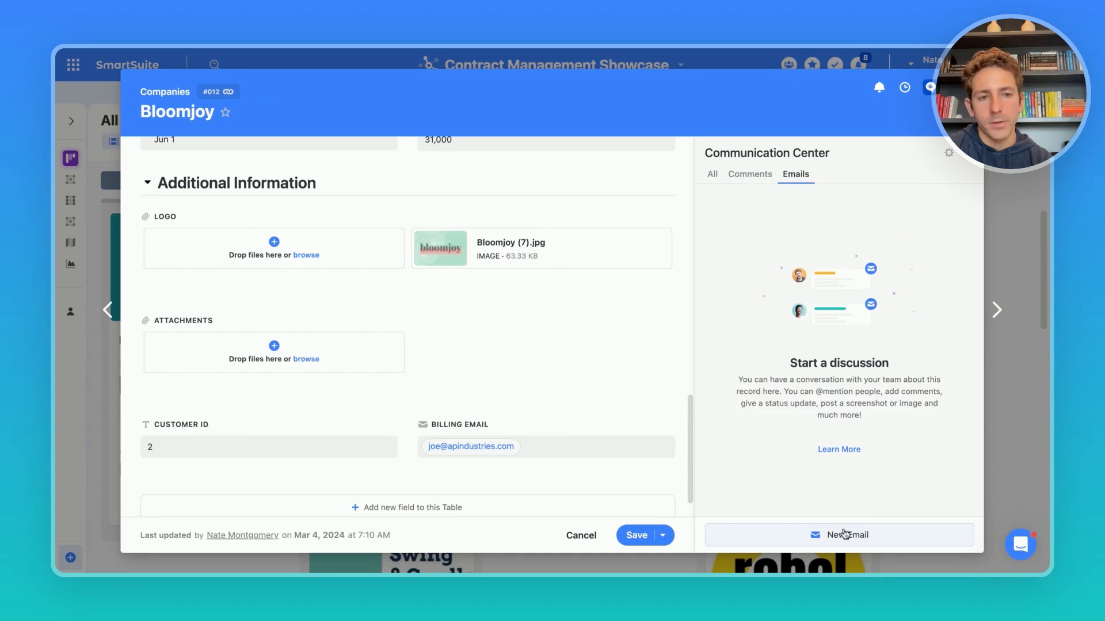
pyautogui.click(839, 535)
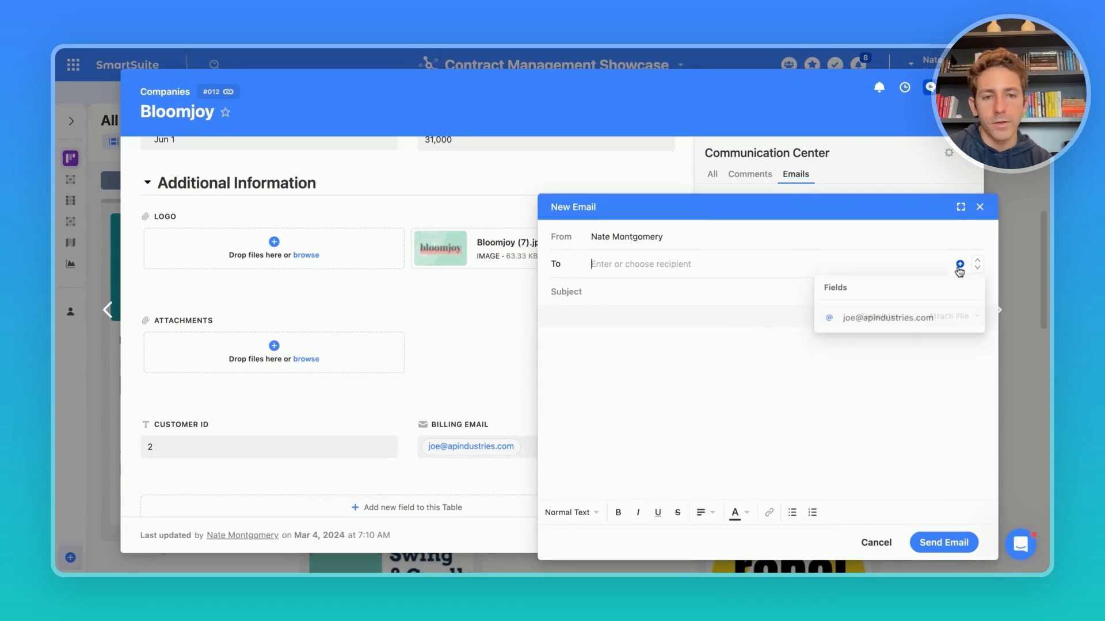
pyautogui.click(888, 317)
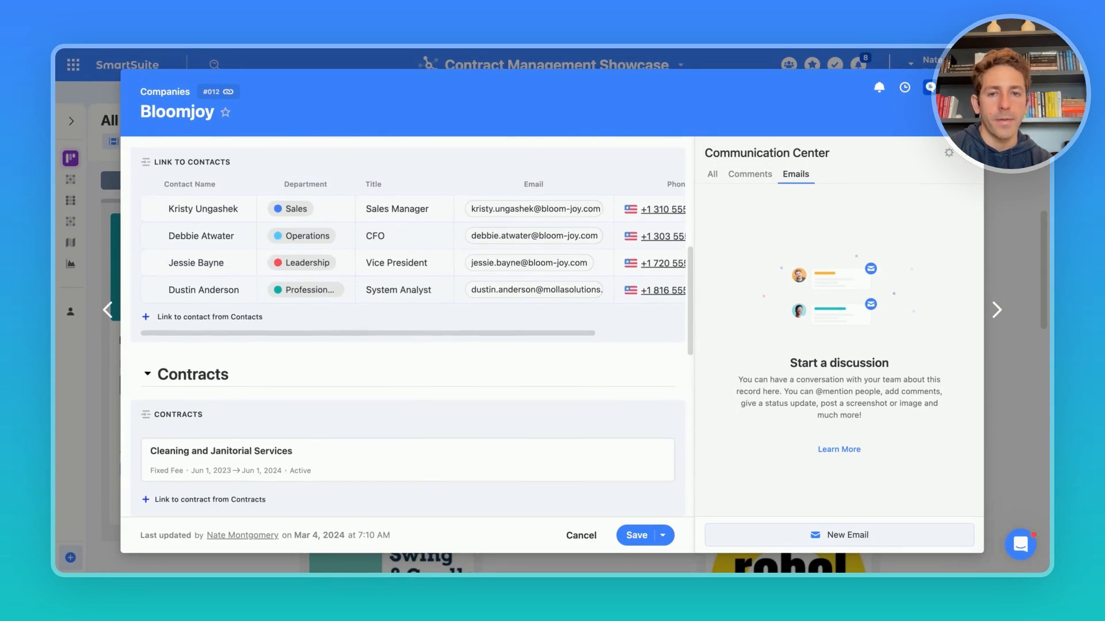
pyautogui.scroll(-3)
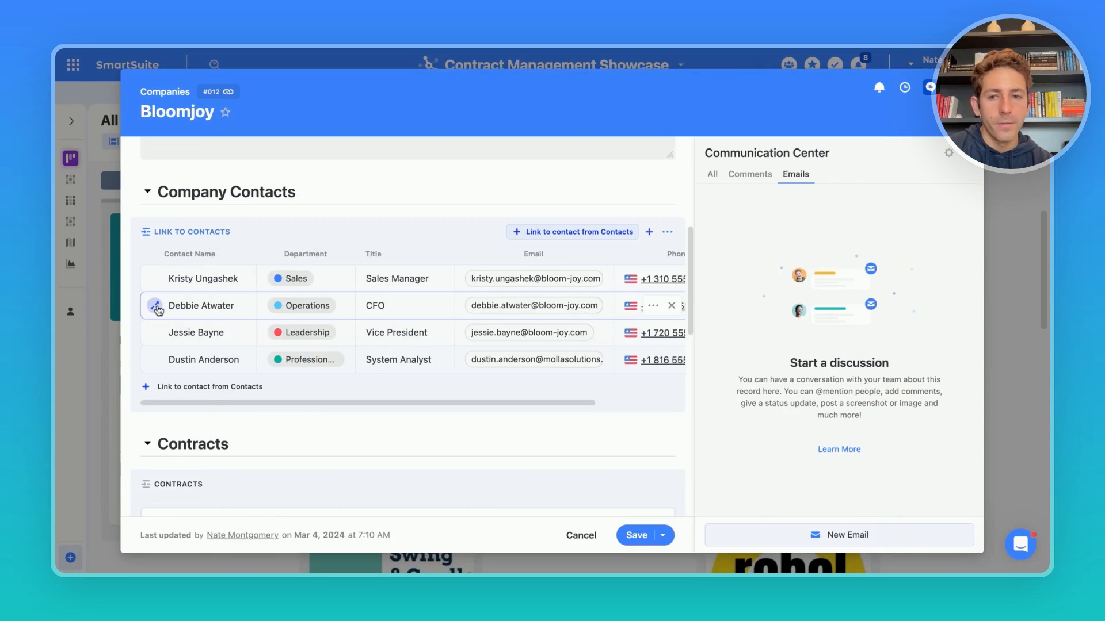
pyautogui.click(154, 305)
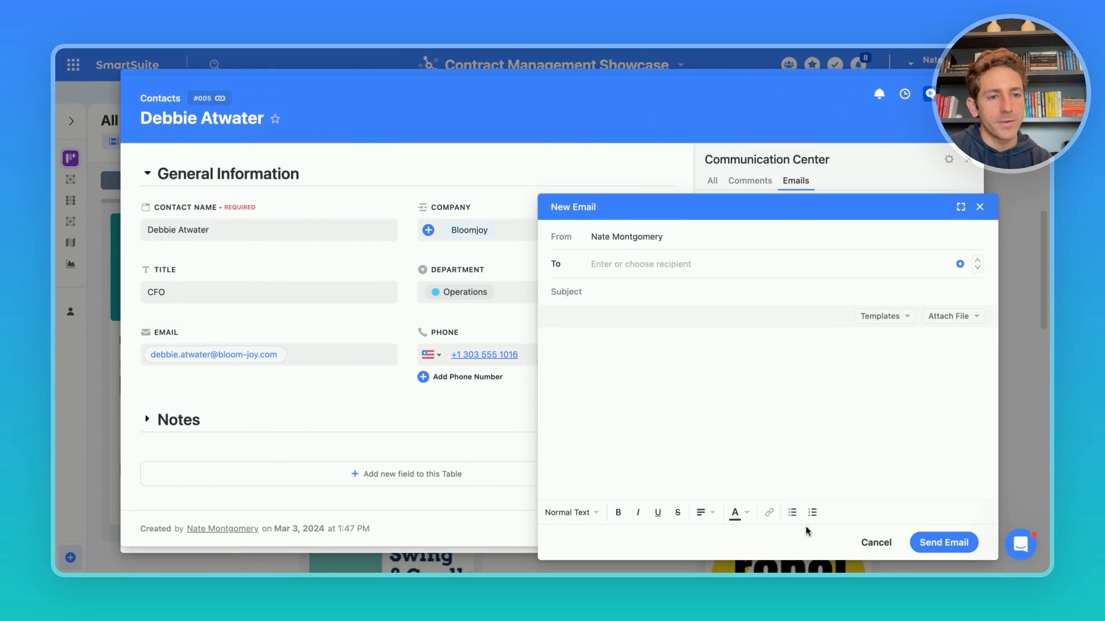
pyautogui.click(880, 316)
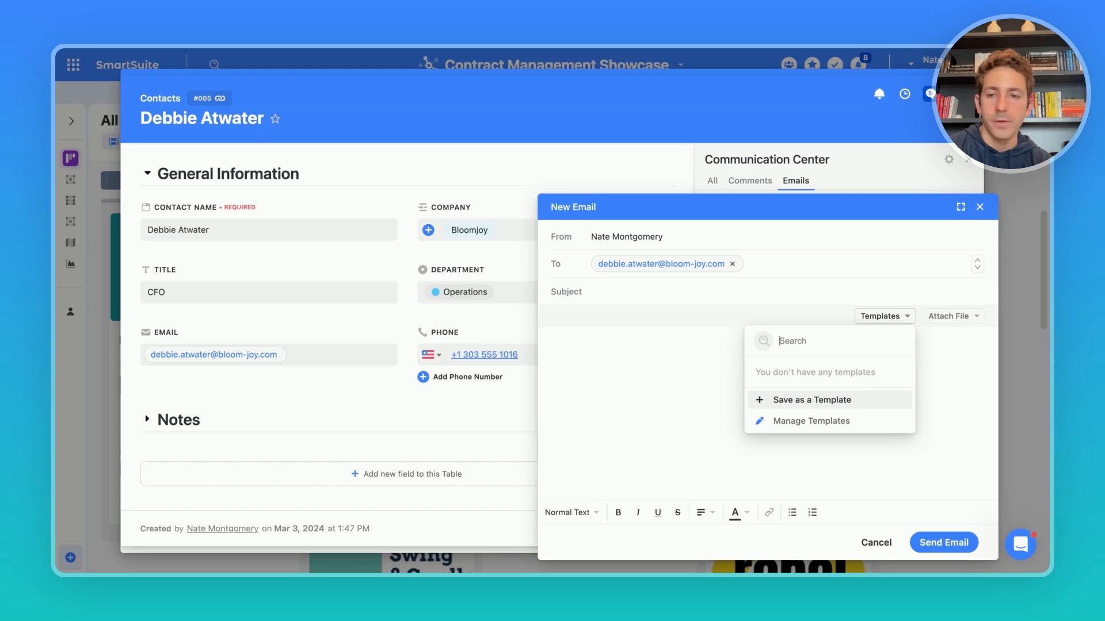
pyautogui.click(943, 542)
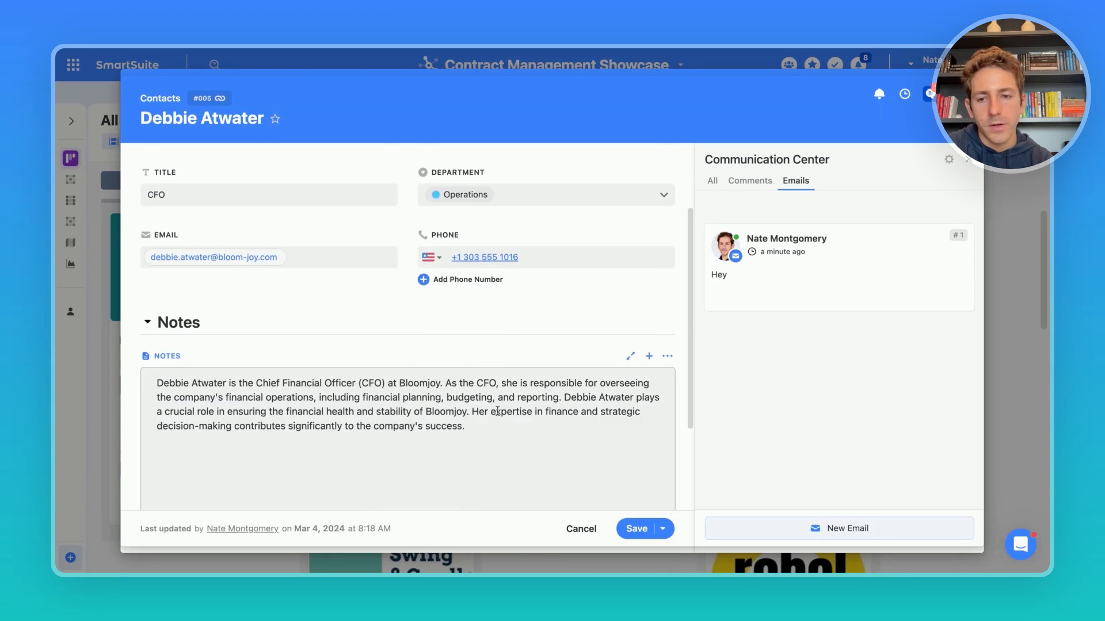
pyautogui.scroll(-3)
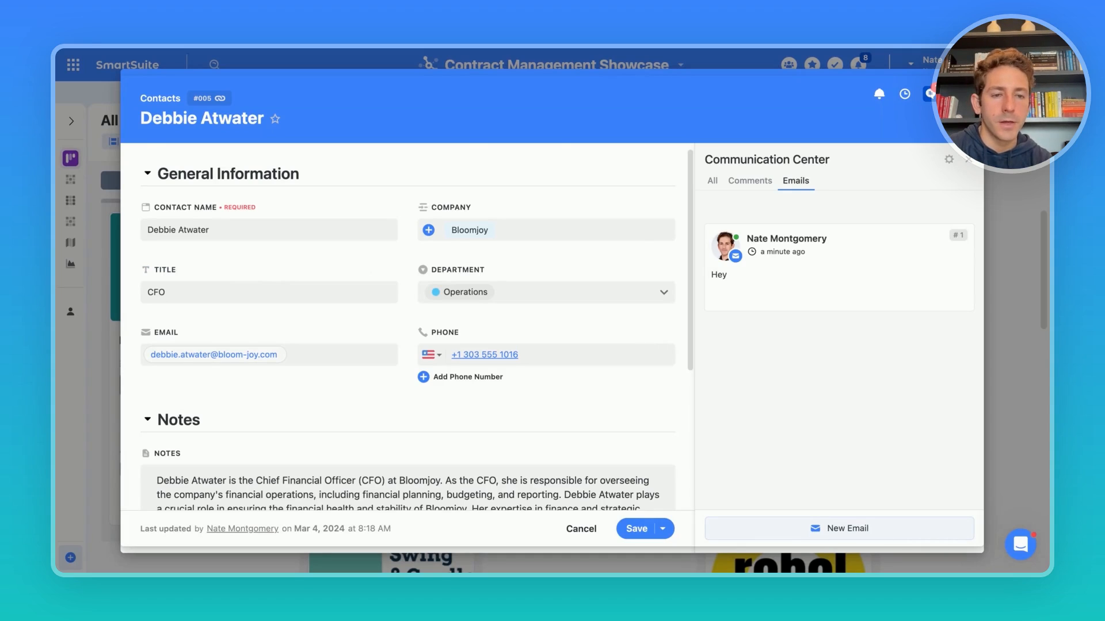
pyautogui.click(641, 92)
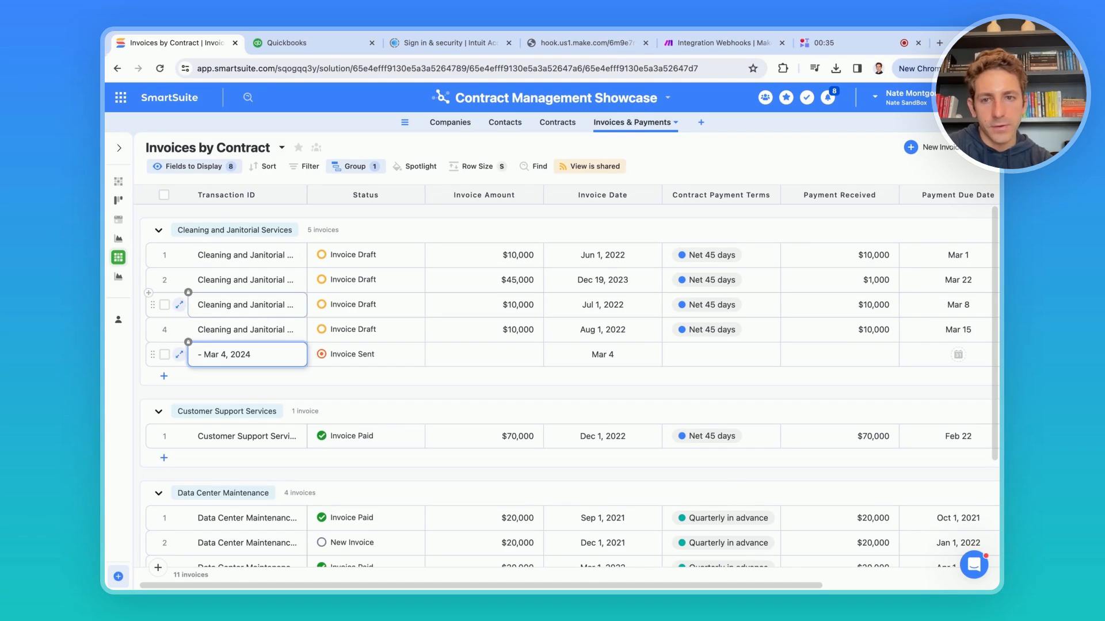
# Step: Enter 20000 as the new Mar 4 invoice amount and generate the invoice in QuickBooks
pyautogui.write('20,000')
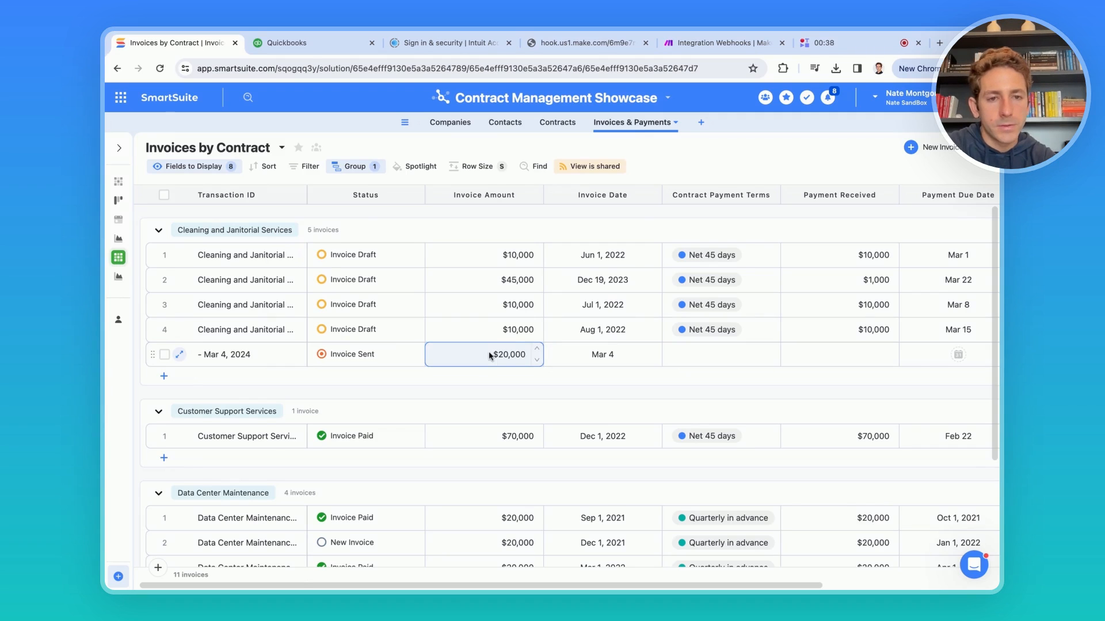
pyautogui.click(181, 355)
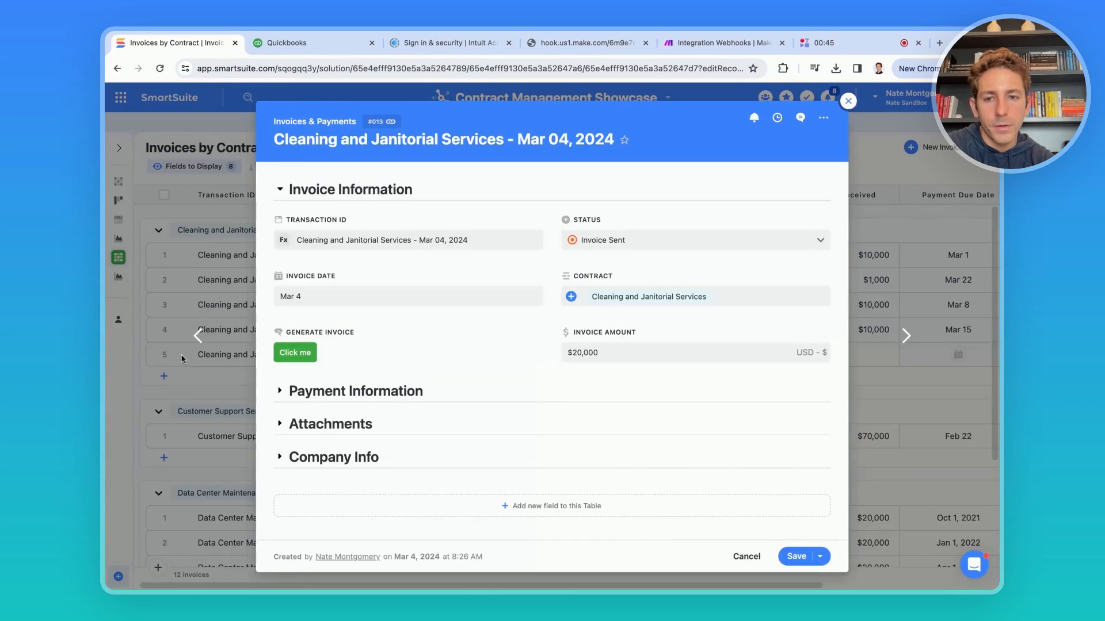
pyautogui.click(294, 352)
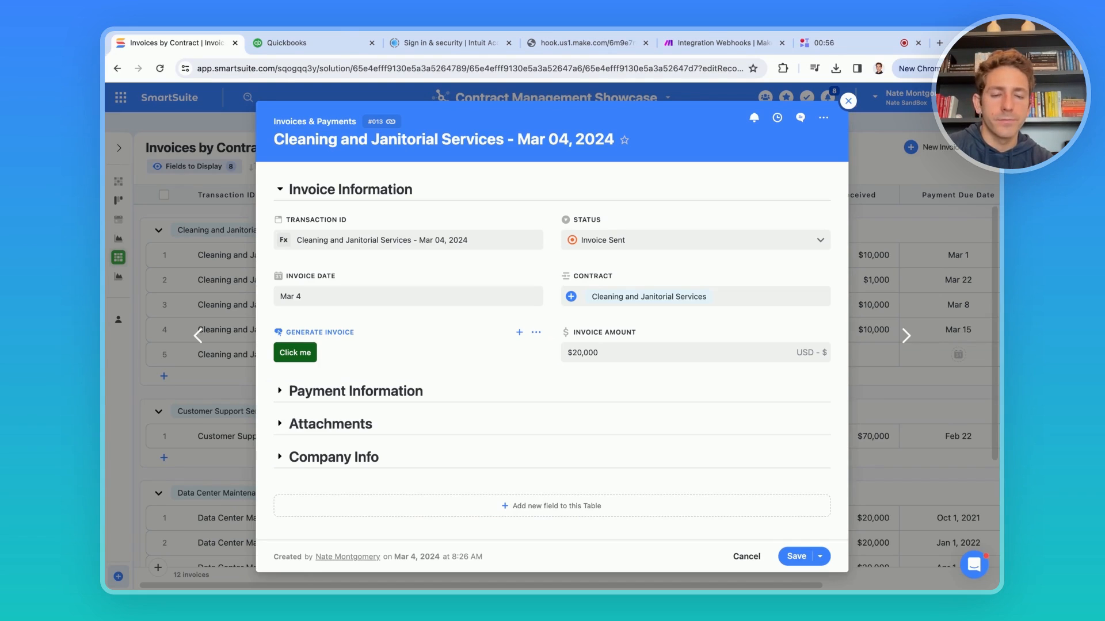
# Step: View the generated Invoice 13 in QuickBooks with its $20,000 Hours line and total
pyautogui.click(294, 352)
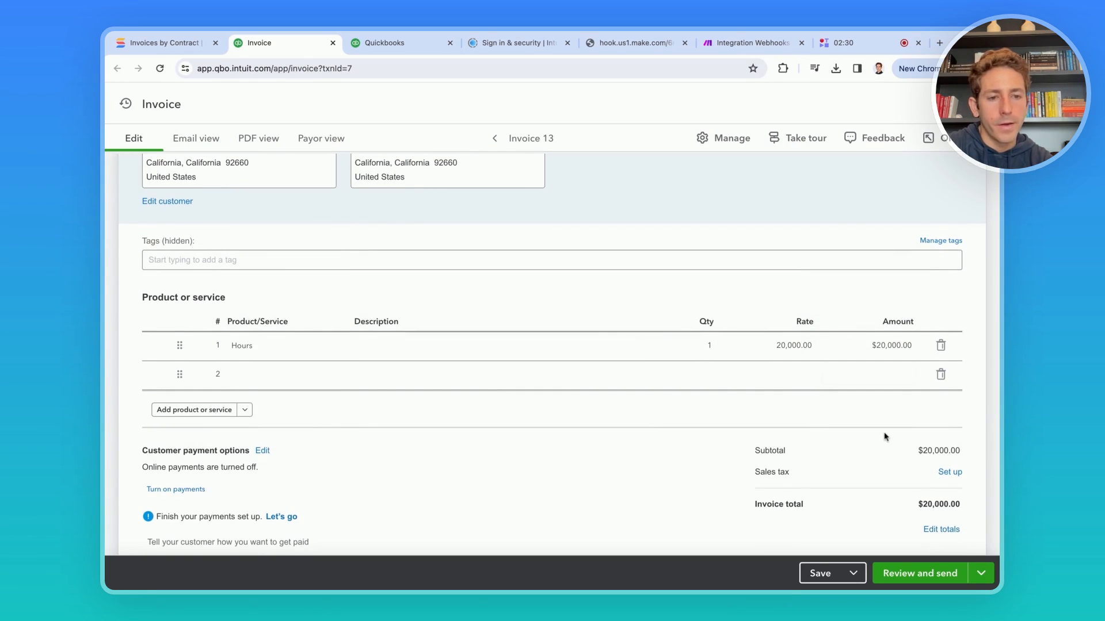
# Step: Review the invoice's Payment Information, close it and show the March 2024 Invoice Calendar
pyautogui.scroll(-3)
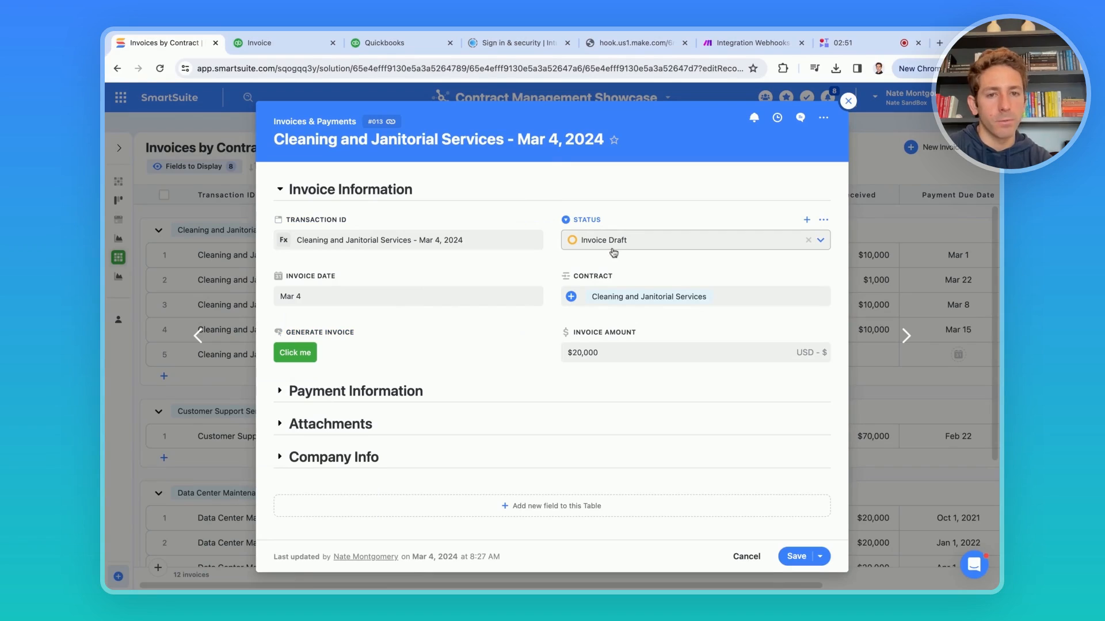
pyautogui.scroll(-3)
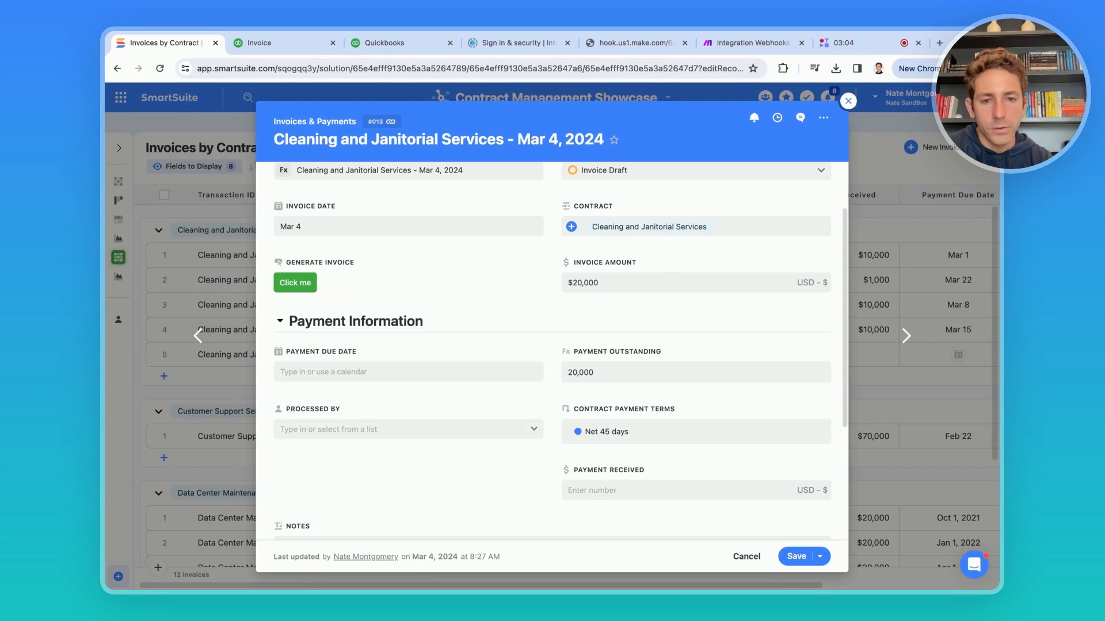
pyautogui.scroll(-3)
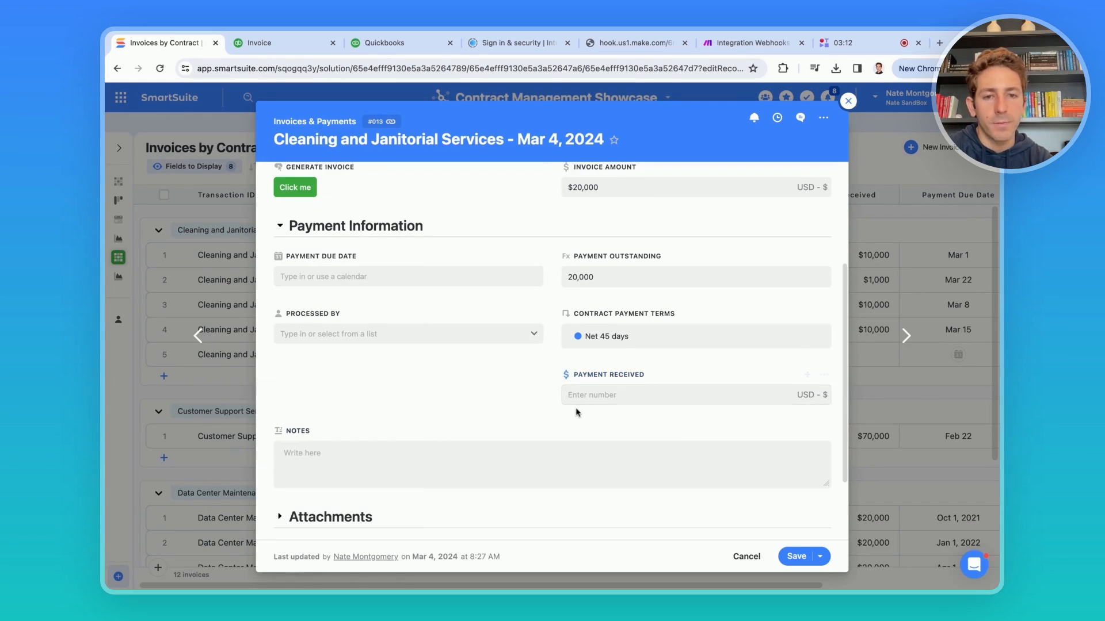
pyautogui.click(848, 101)
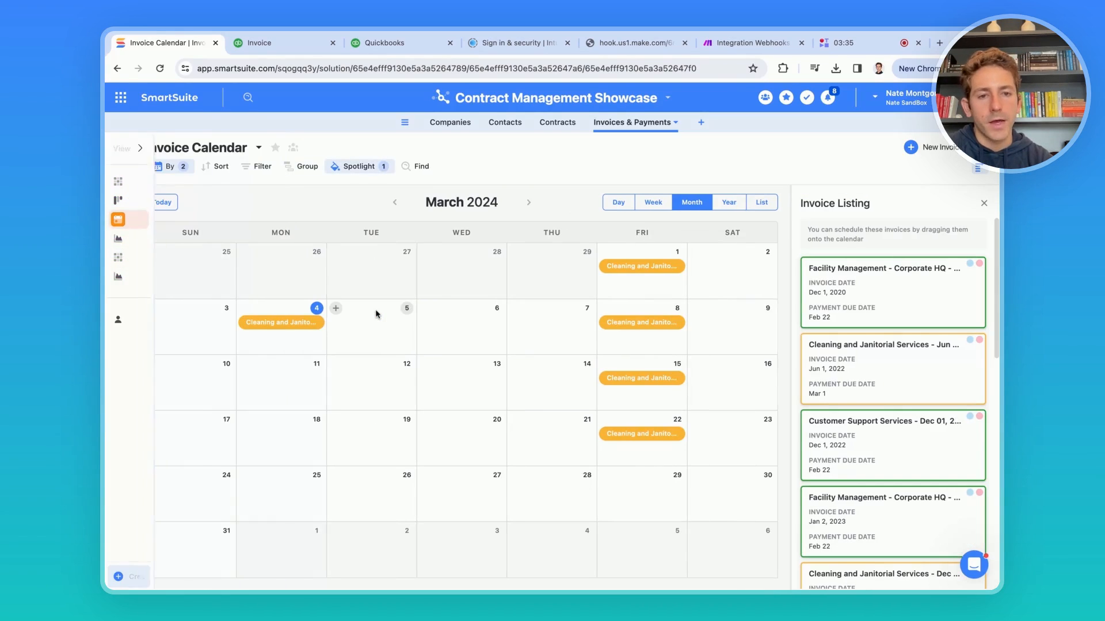
# Step: Check the calendar's Spotlight settings and switch to the Payments Outstanding vs Received chart
pyautogui.click(168, 166)
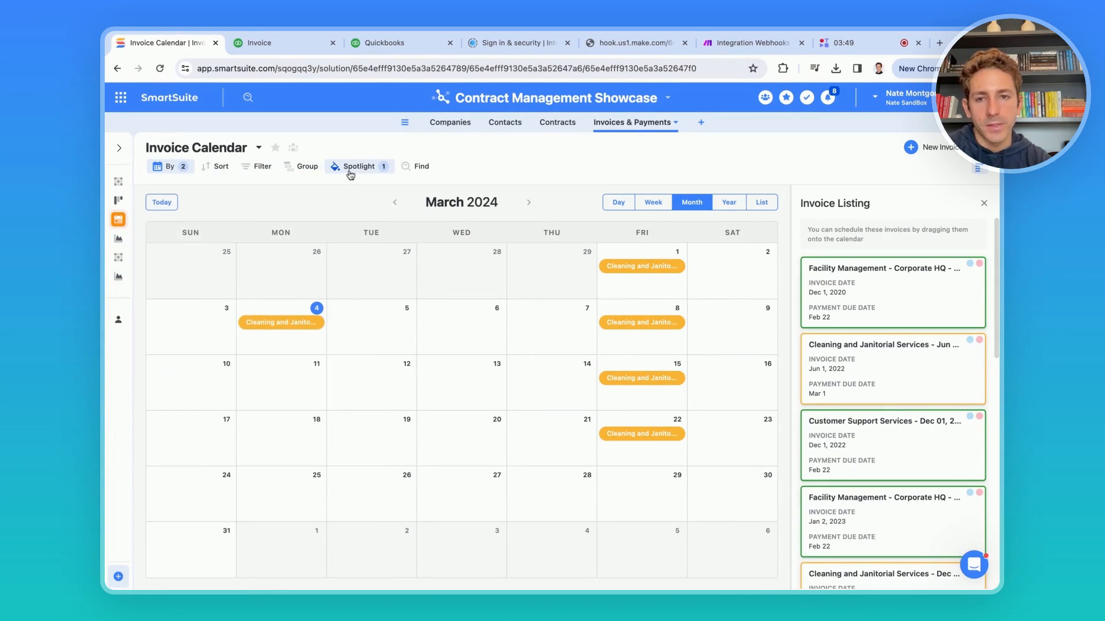
pyautogui.click(359, 165)
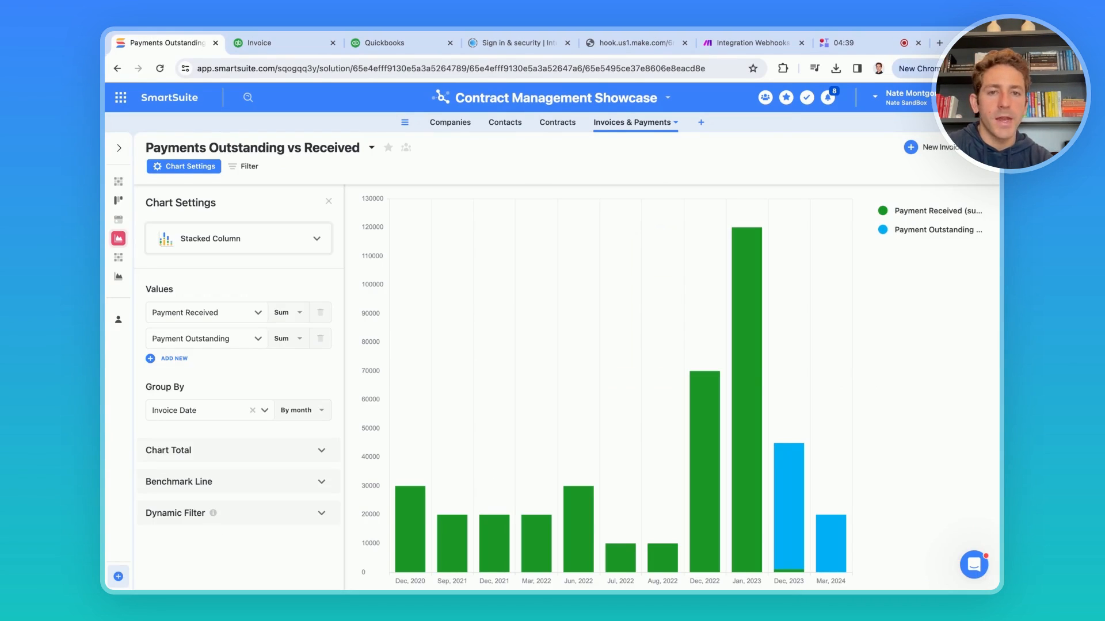
# Step: Return to the Contract Management Dashboard and inspect the Security Operations Room Maintenance contract type
pyautogui.click(557, 122)
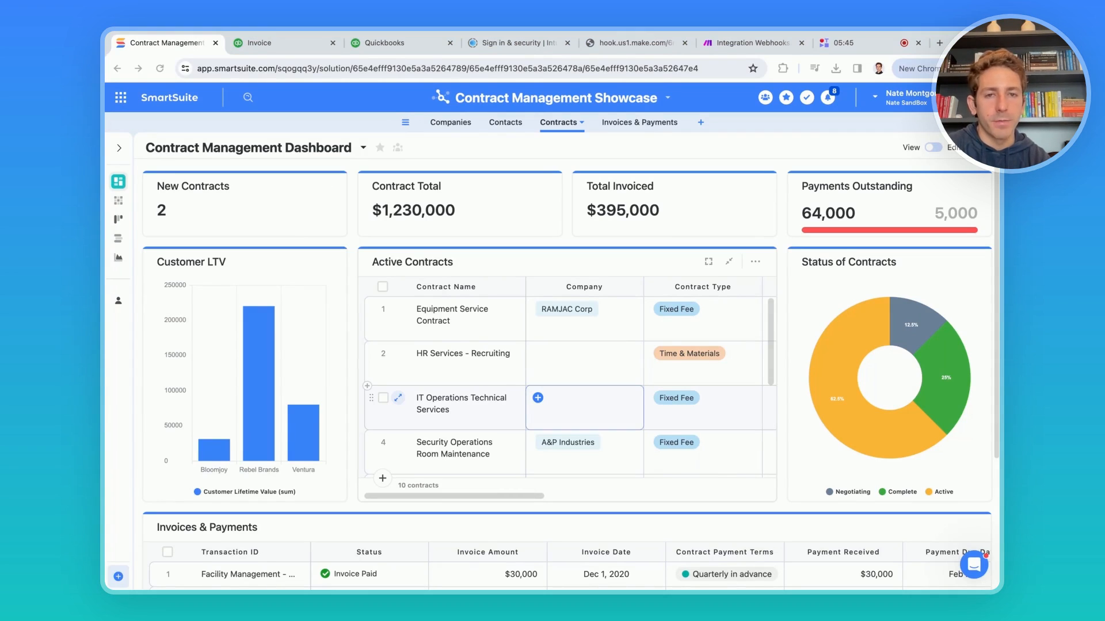
pyautogui.click(700, 452)
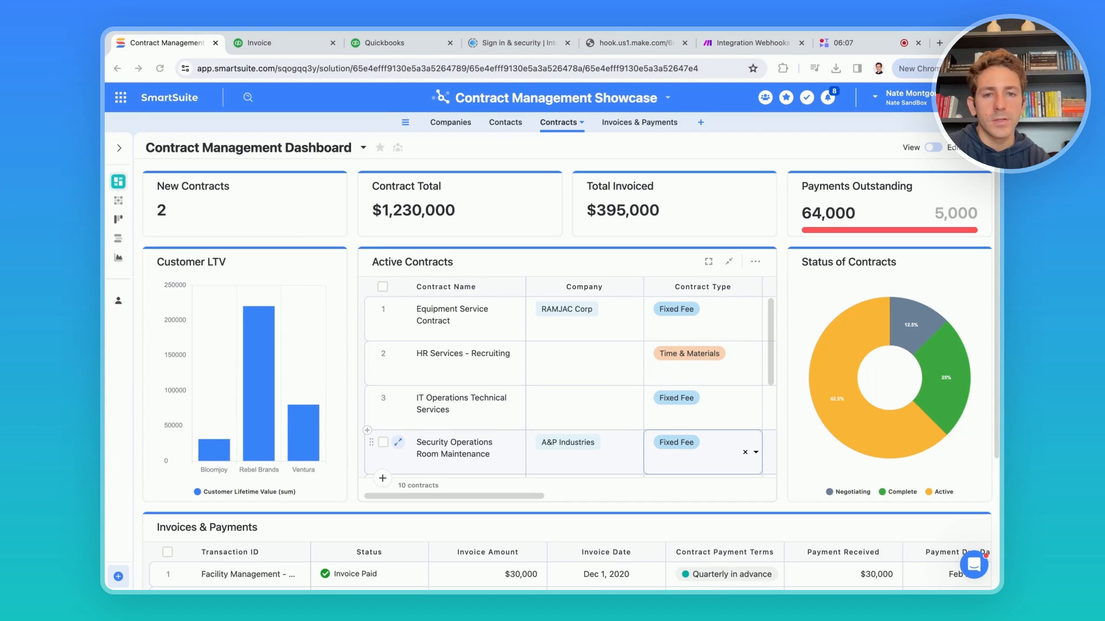